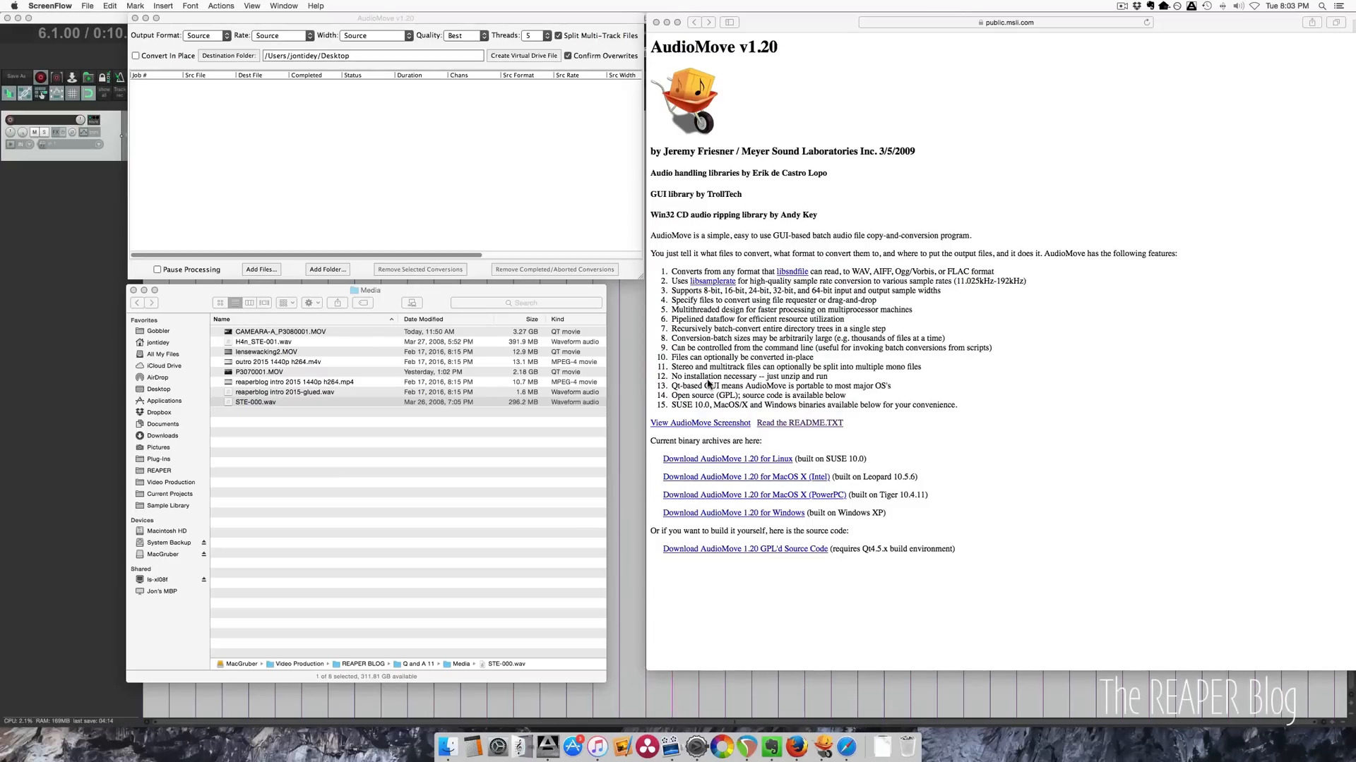
{"action": "mouse_move", "coordinate": [786, 74]}
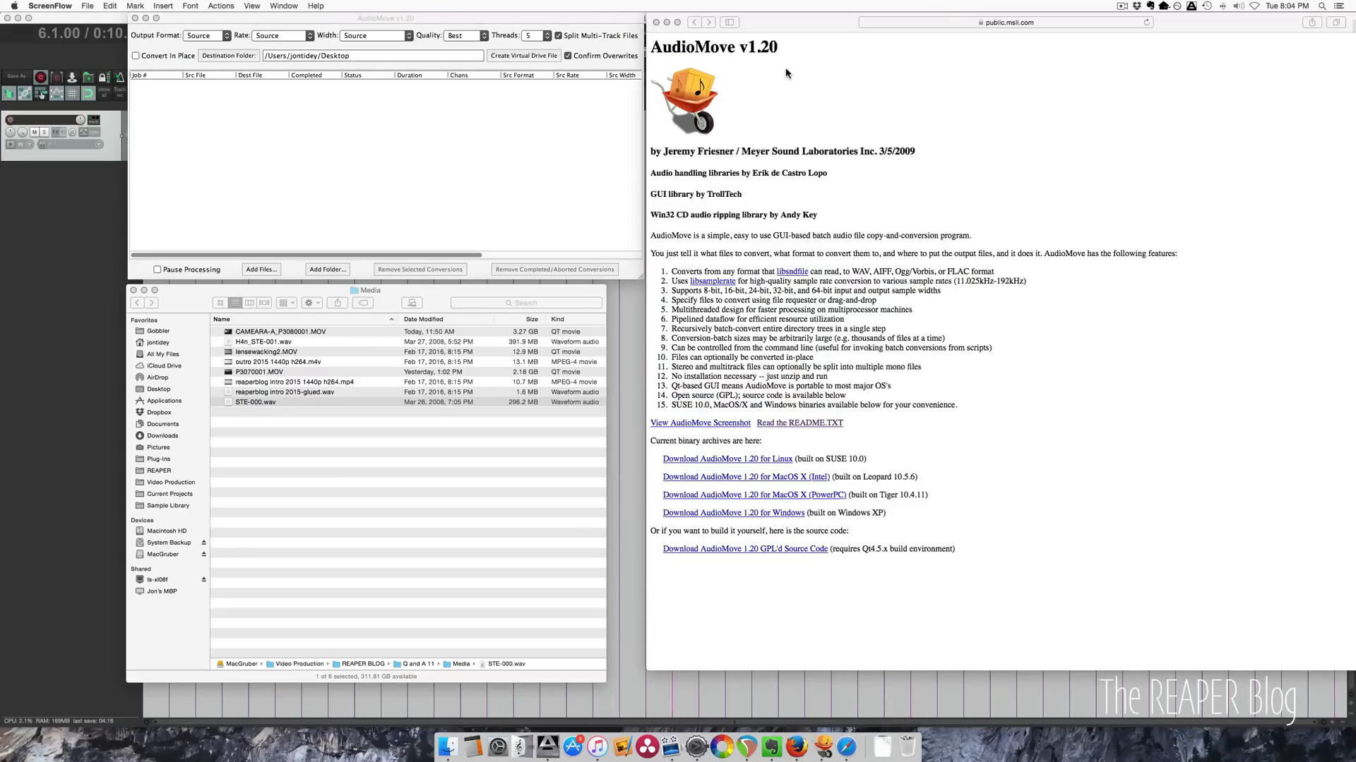
{"action": "mouse_move", "coordinate": [771, 161]}
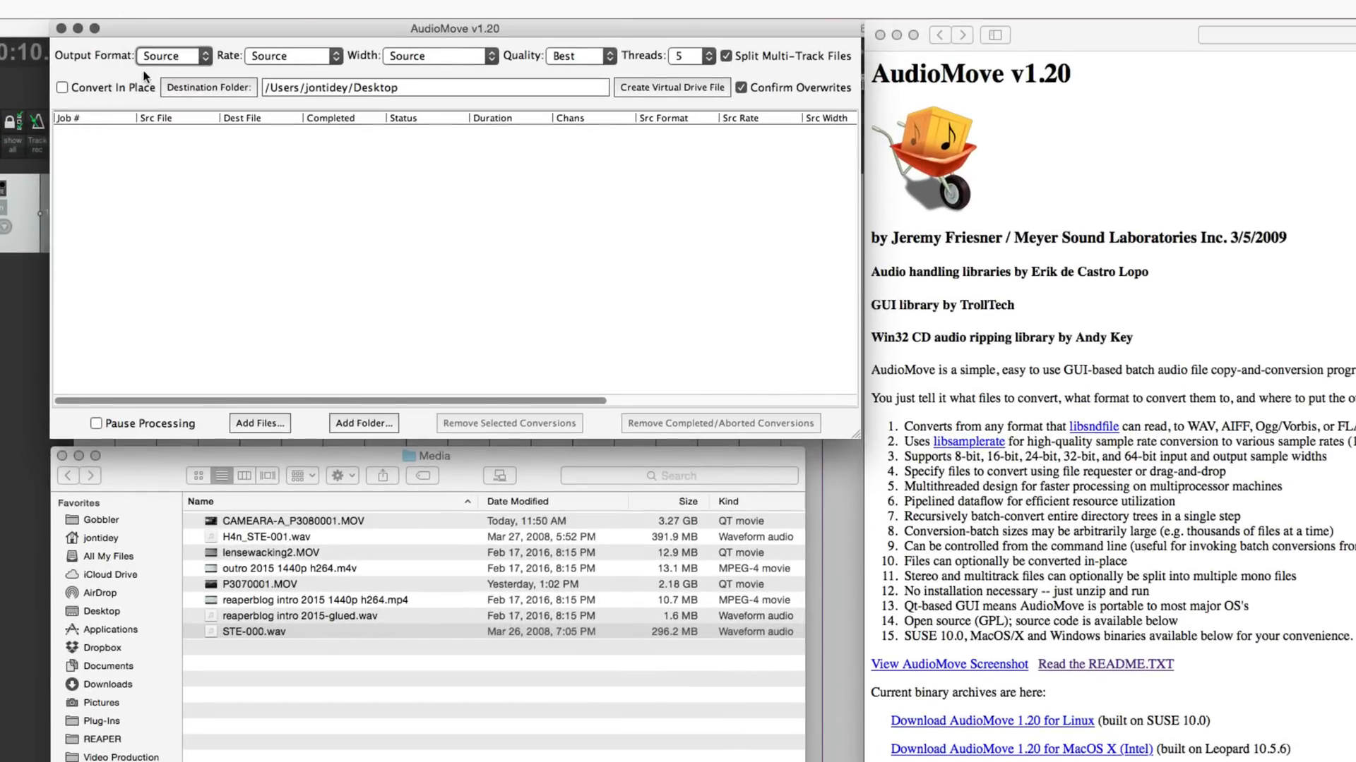
Keep output sample rate matching source, best conversion quality and five processing threads
{"action": "left_click", "coordinate": [294, 55]}
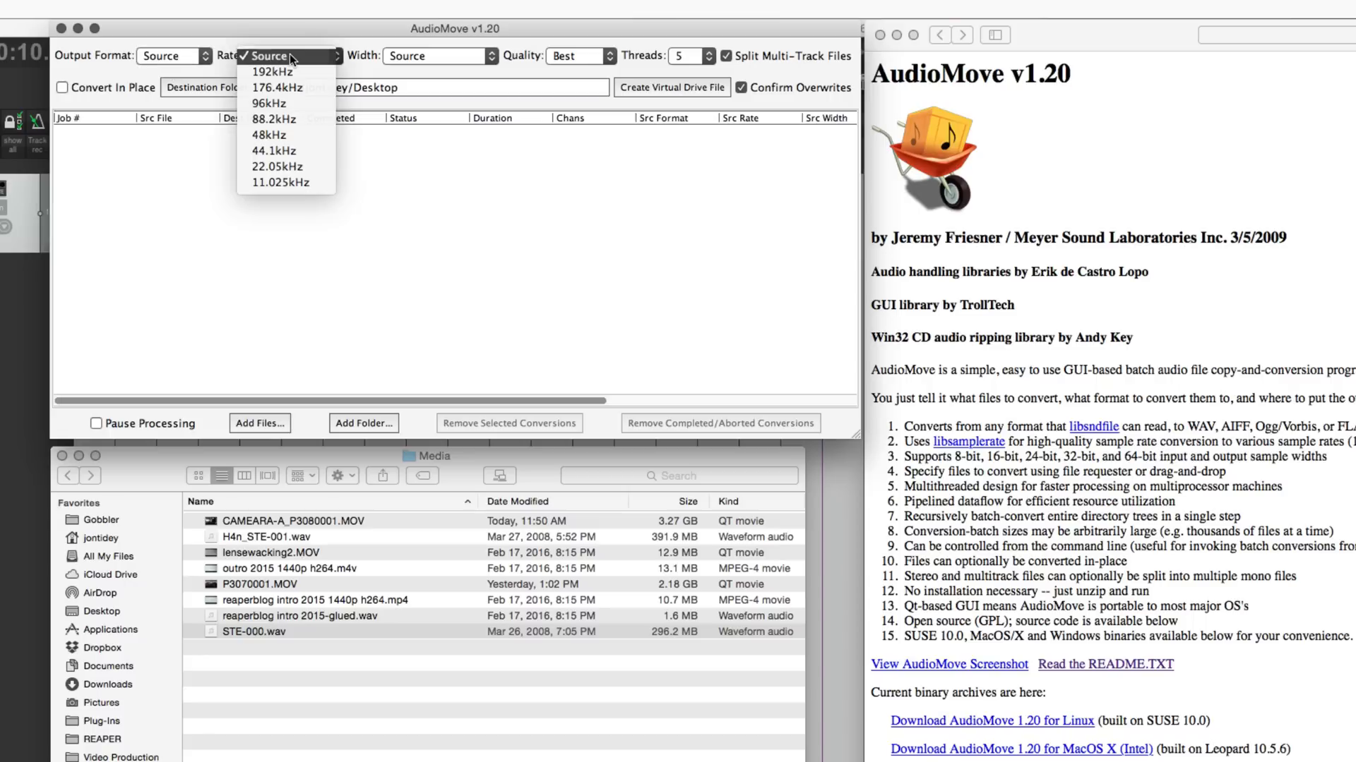
{"action": "left_click", "coordinate": [436, 55]}
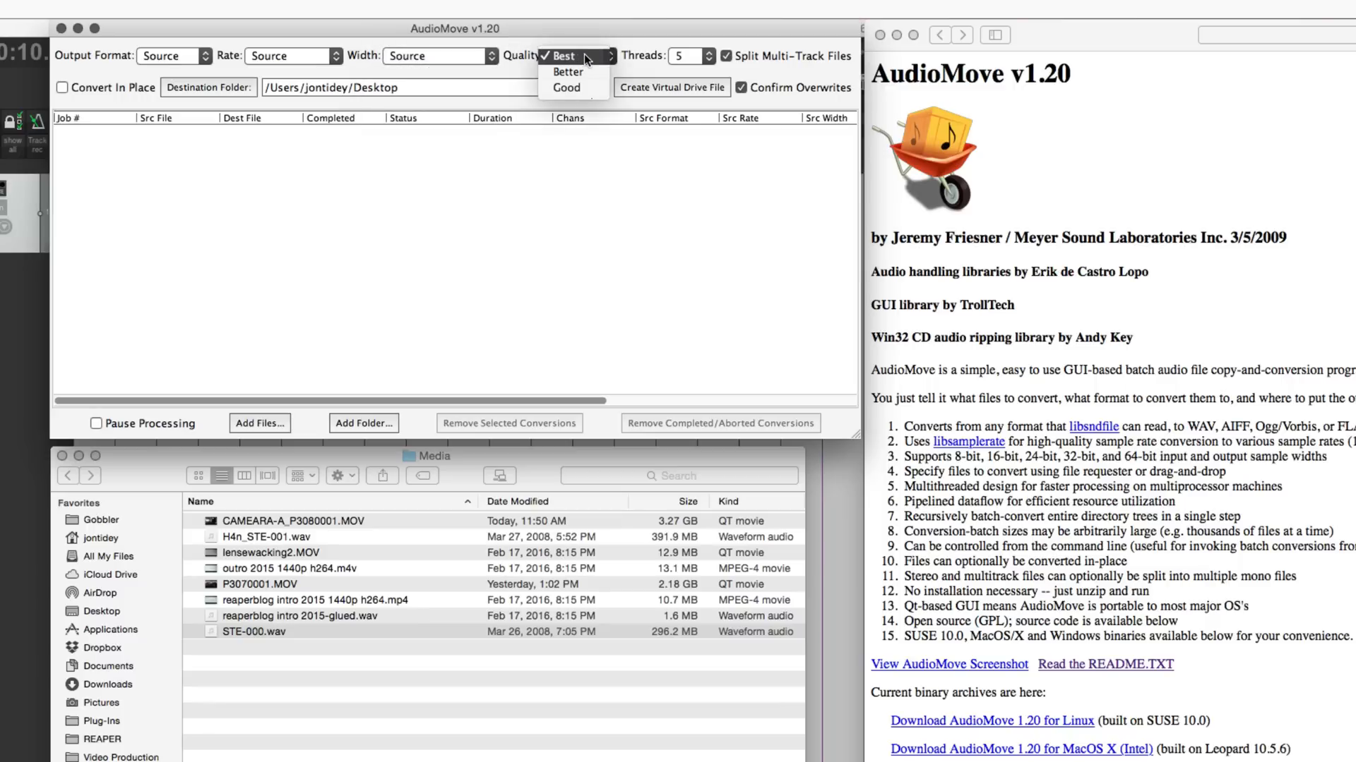
{"action": "left_click", "coordinate": [685, 56]}
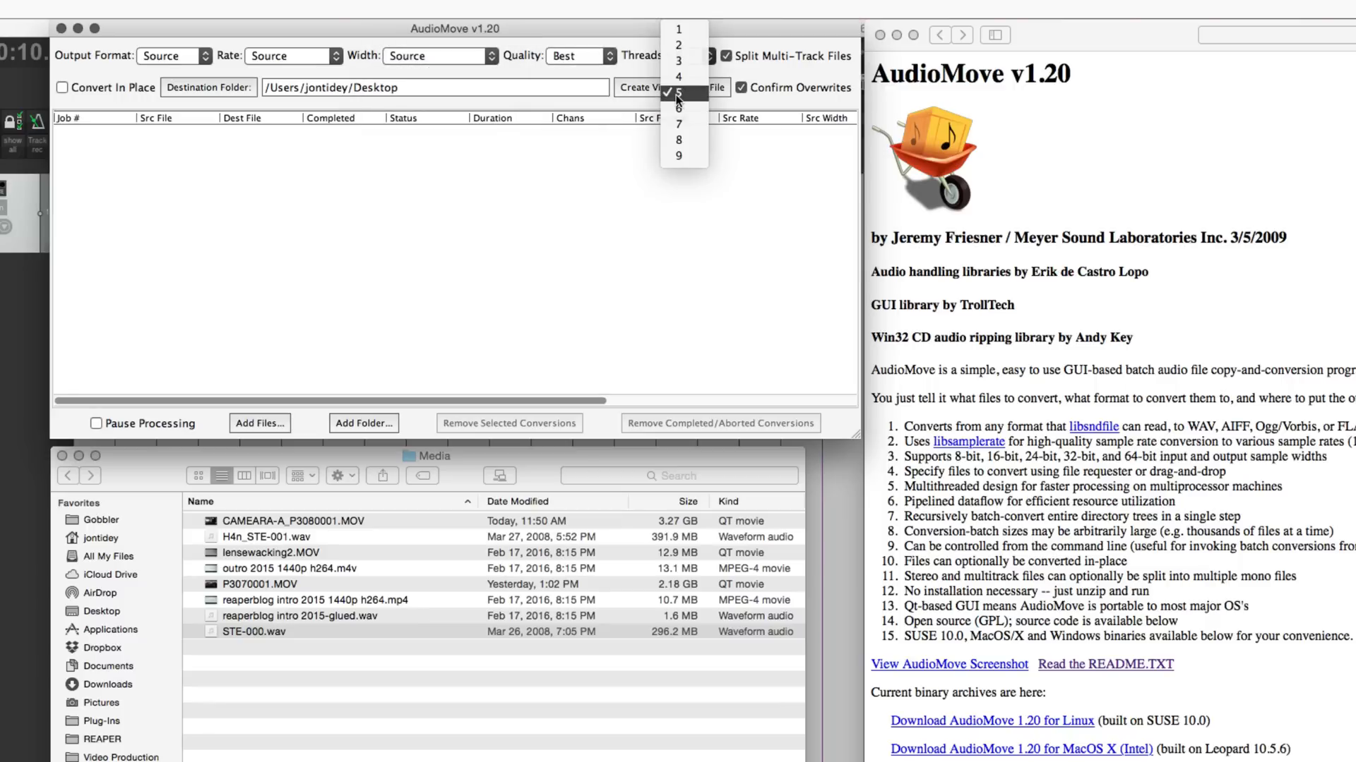
{"action": "left_click", "coordinate": [680, 93]}
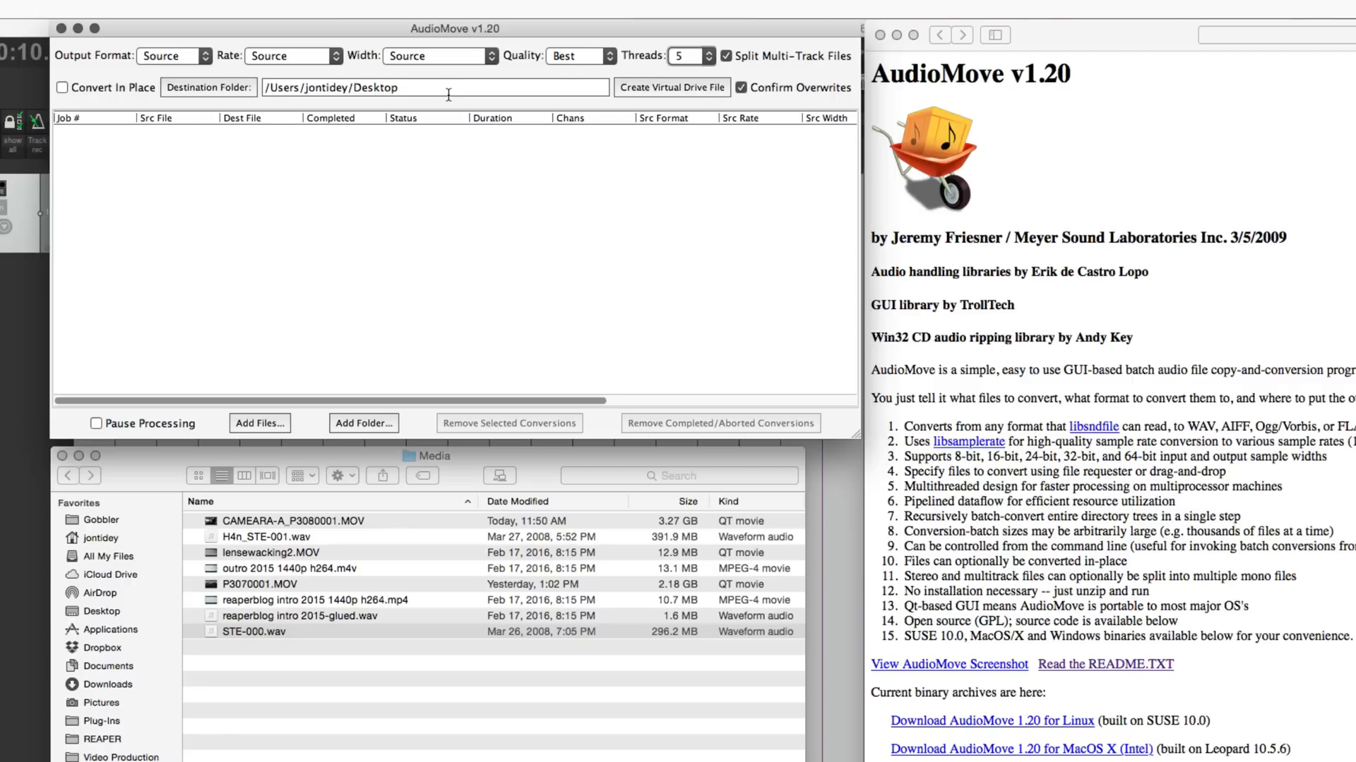
Enable Convert In Place, confirm the prompt, and bring the Media folder forward
{"action": "left_click", "coordinate": [62, 87]}
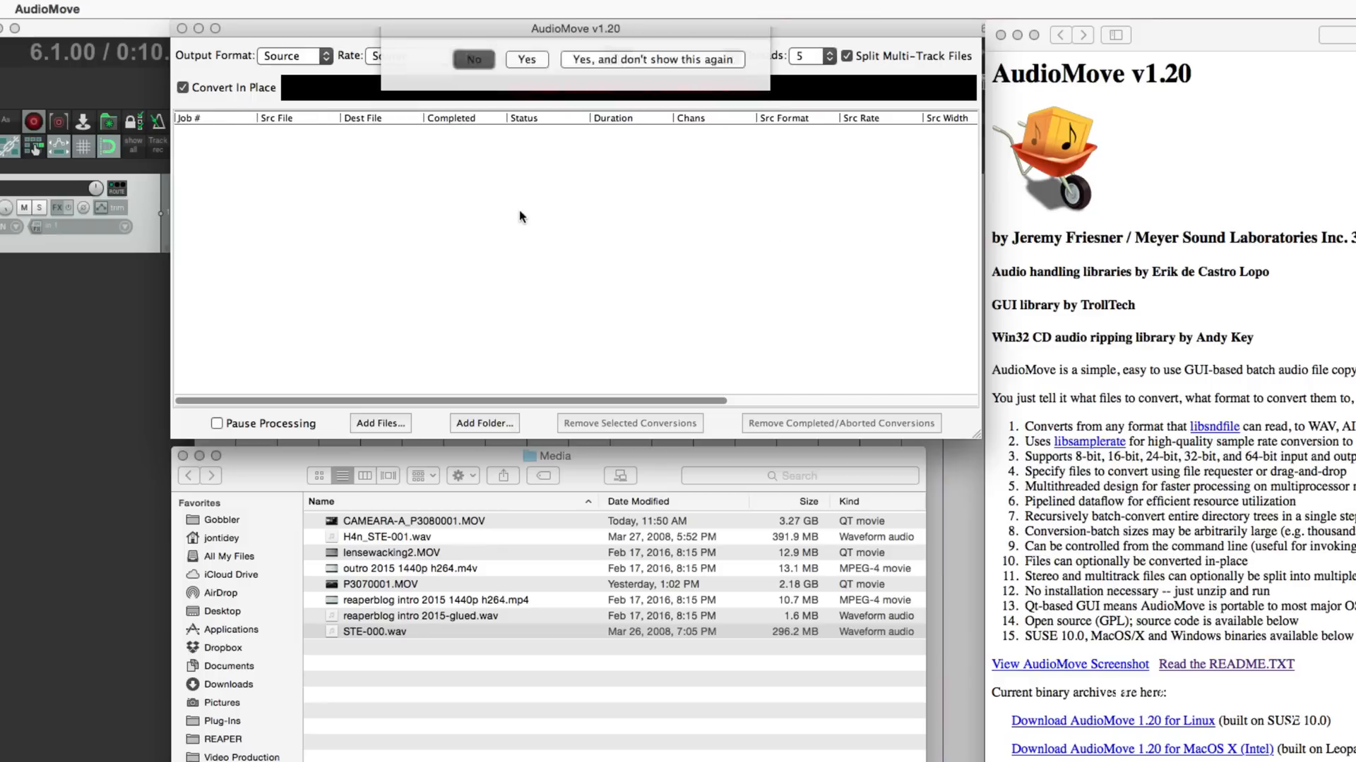
{"action": "left_click", "coordinate": [474, 60]}
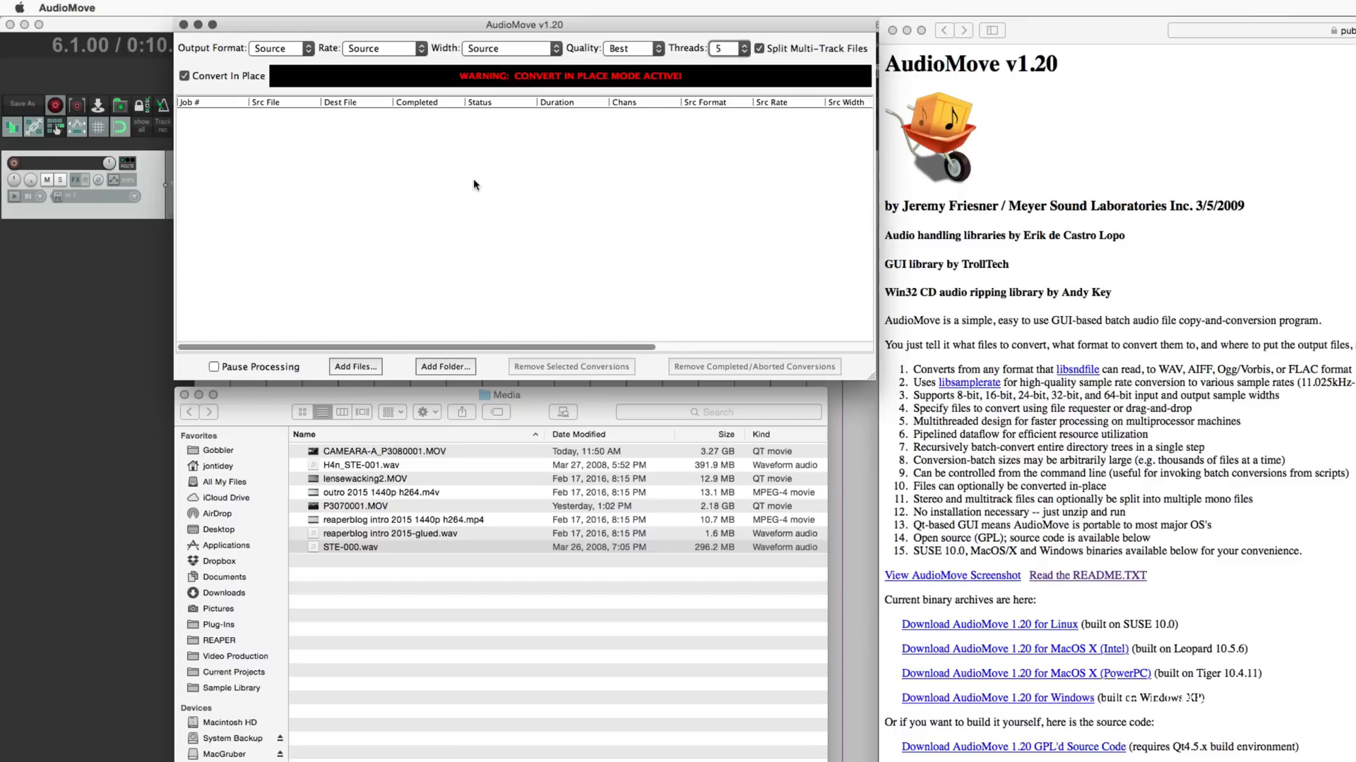
{"action": "left_click", "coordinate": [349, 548]}
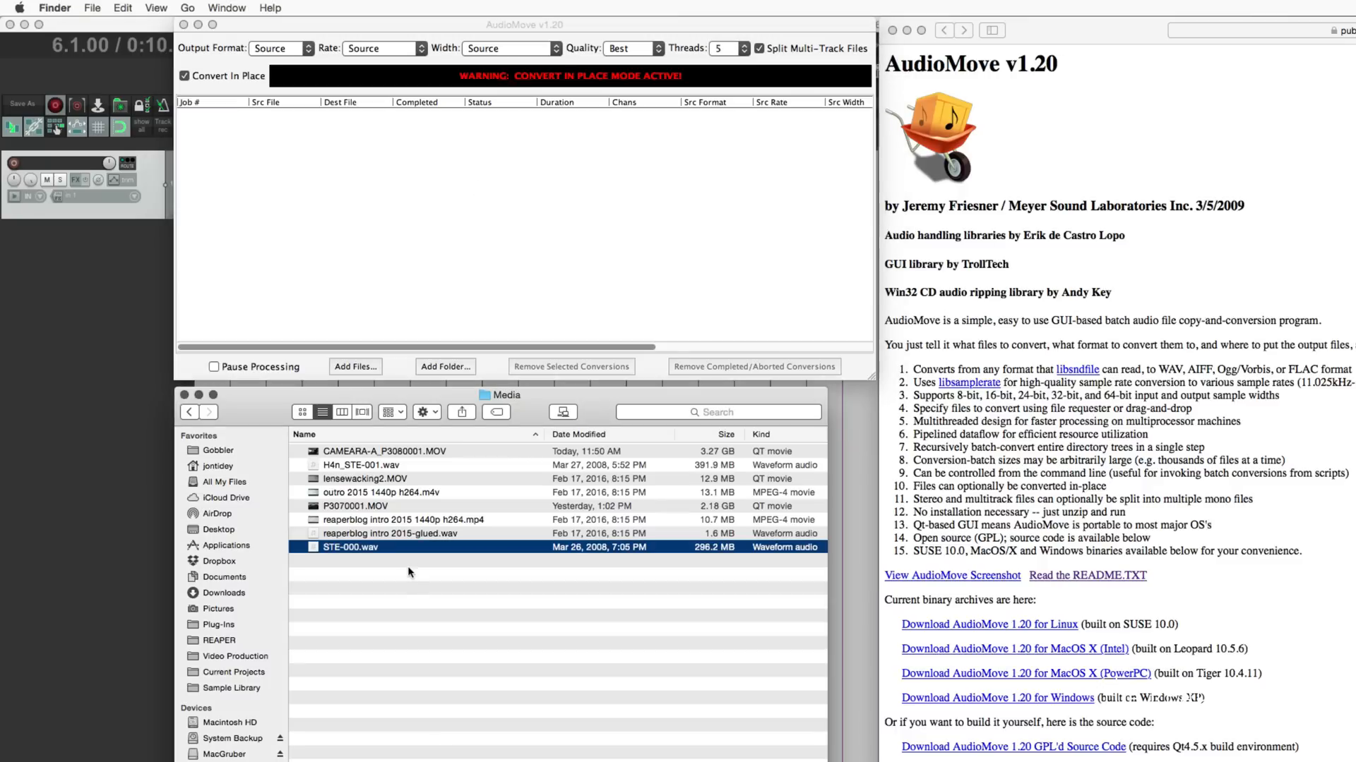
{"action": "mouse_move", "coordinate": [414, 473]}
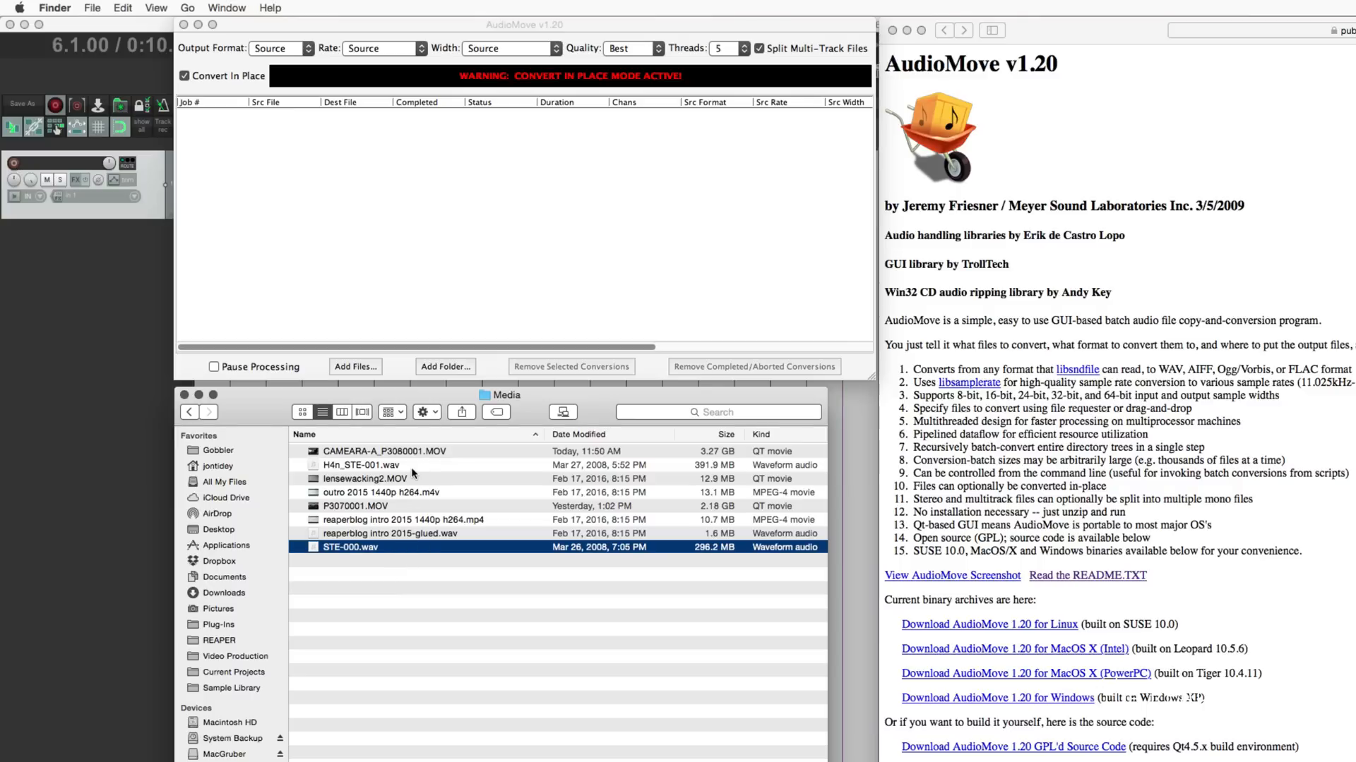
Drop H4n_STE-001.wav into the job list to split it into c1 and c2 mono WAVs
{"action": "left_click", "coordinate": [362, 465]}
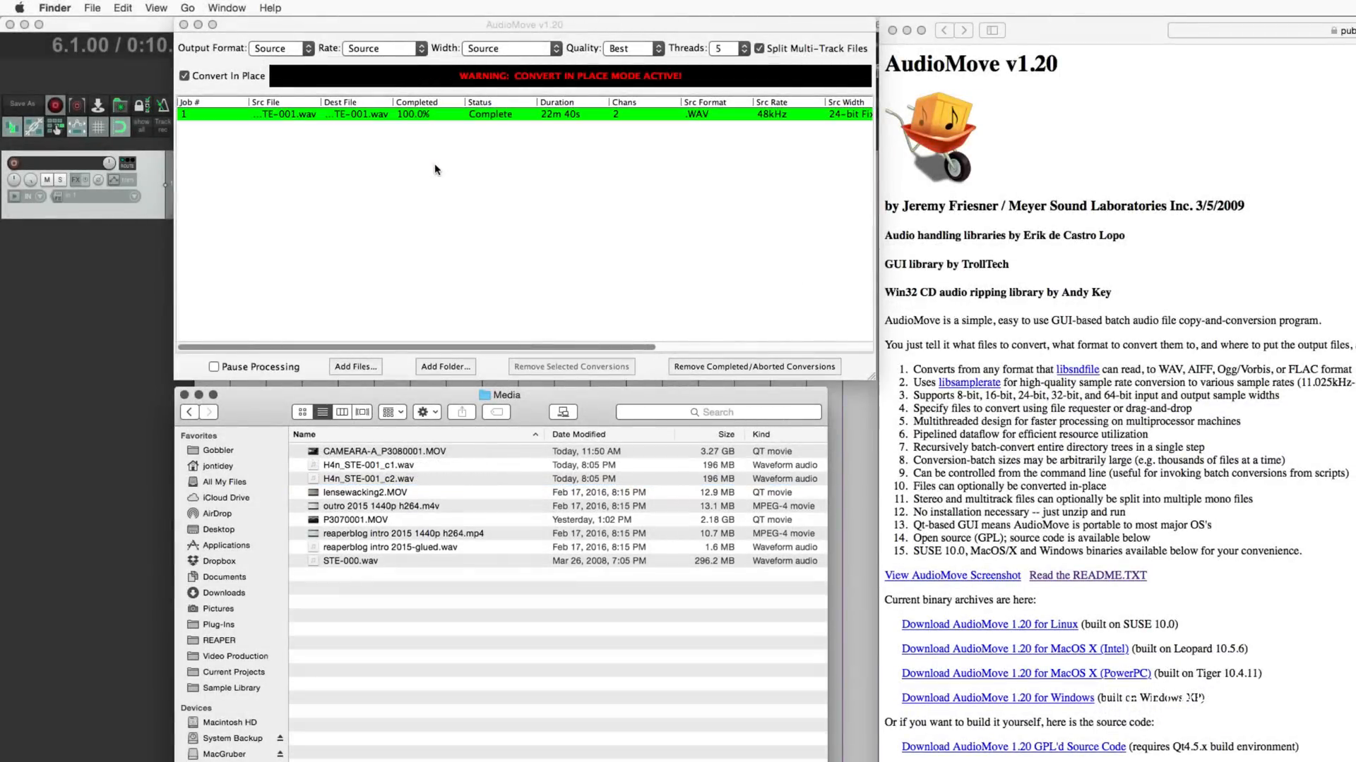
{"action": "mouse_move", "coordinate": [425, 234]}
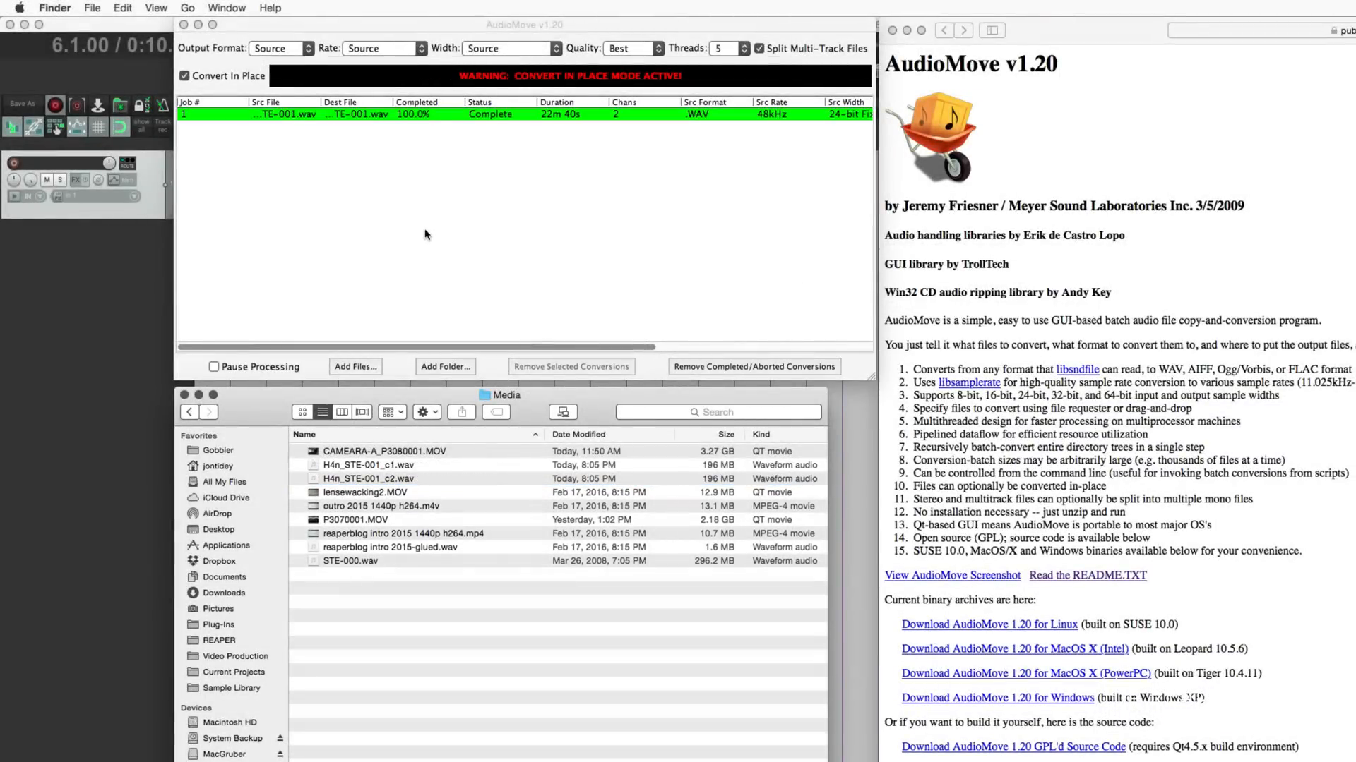
{"action": "left_click", "coordinate": [367, 465]}
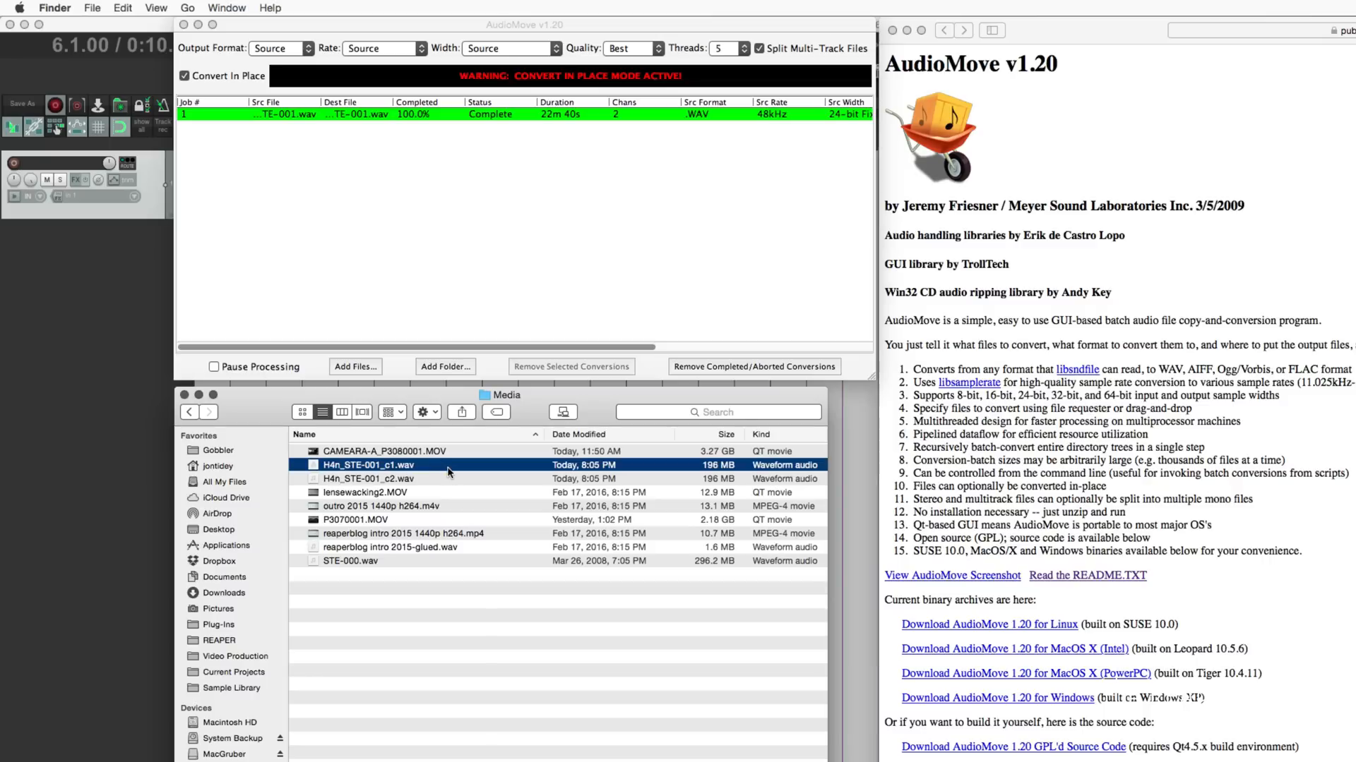
{"action": "left_click", "coordinate": [367, 479]}
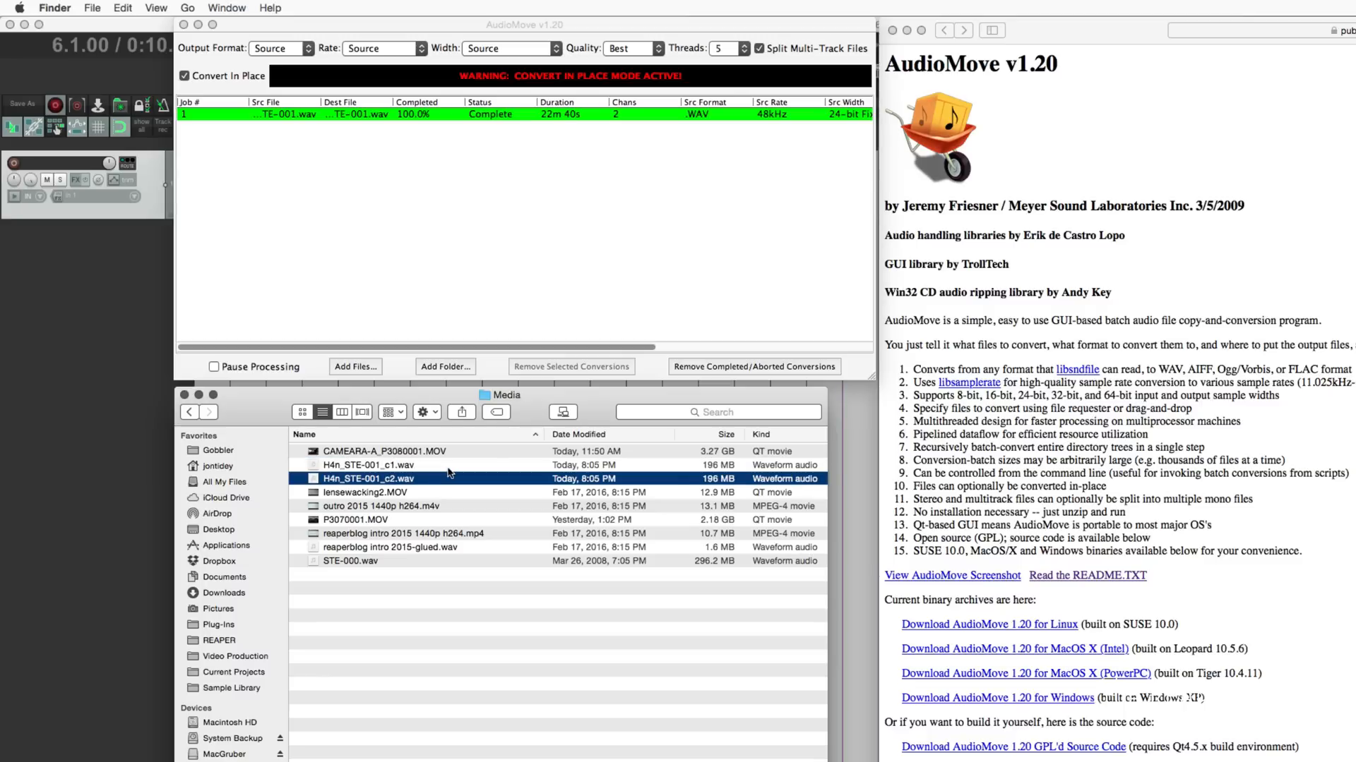